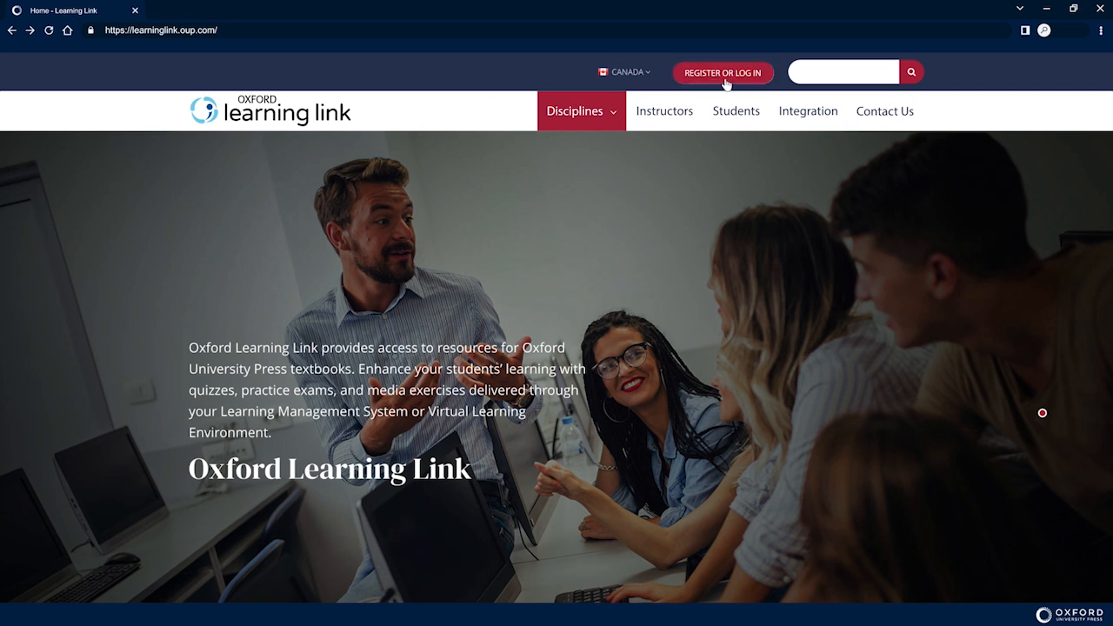
Sign in to the student account with the entered email and password.
click(723, 73)
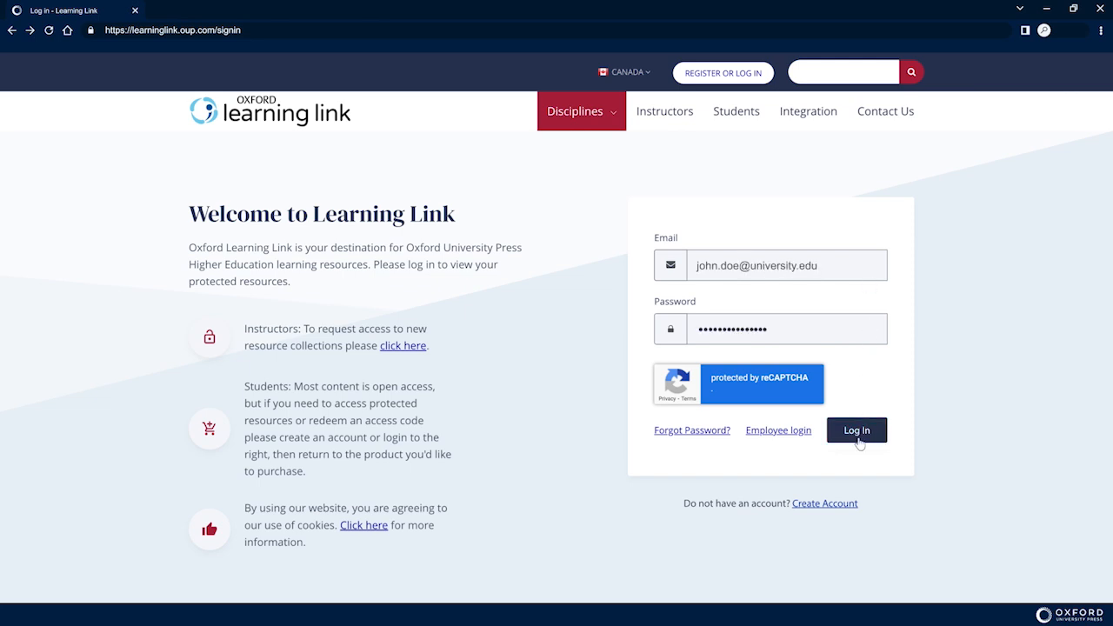
click(856, 430)
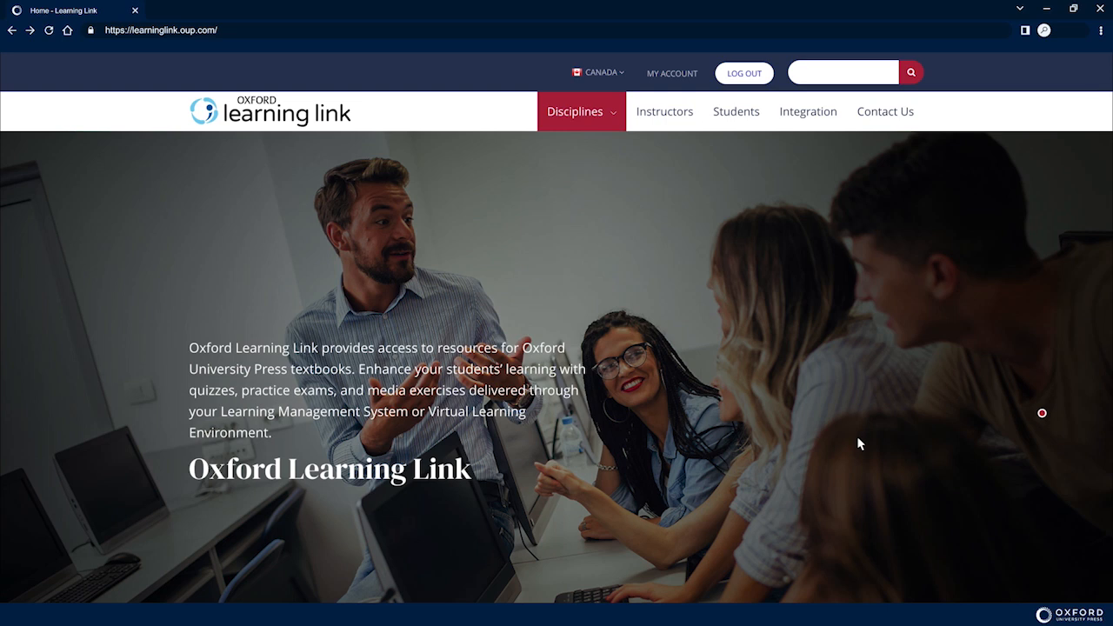
click(743, 73)
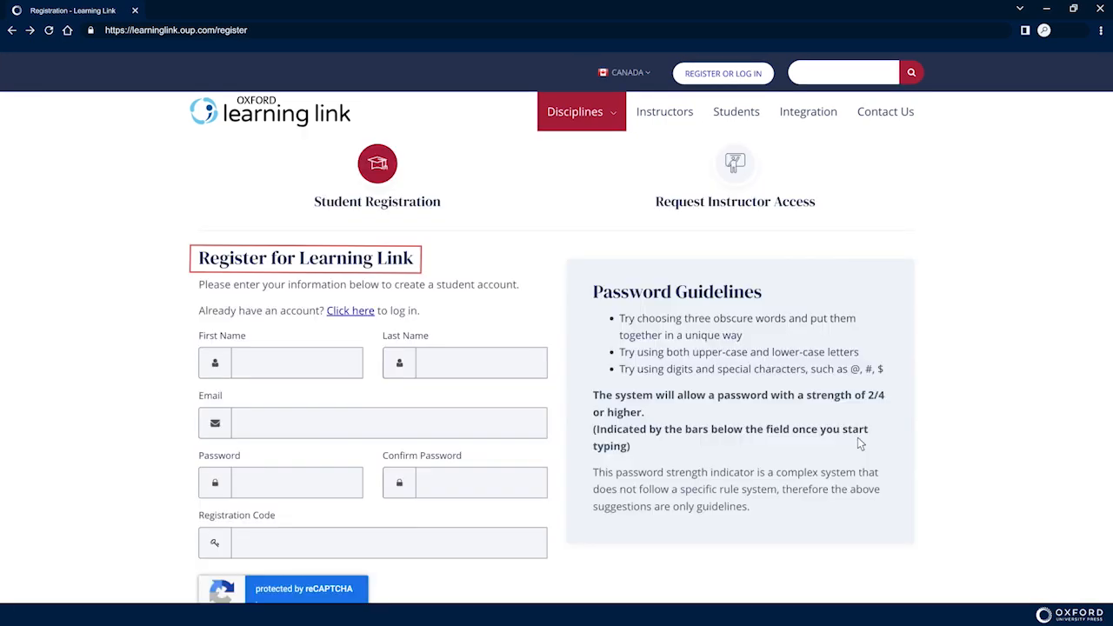
text(John)
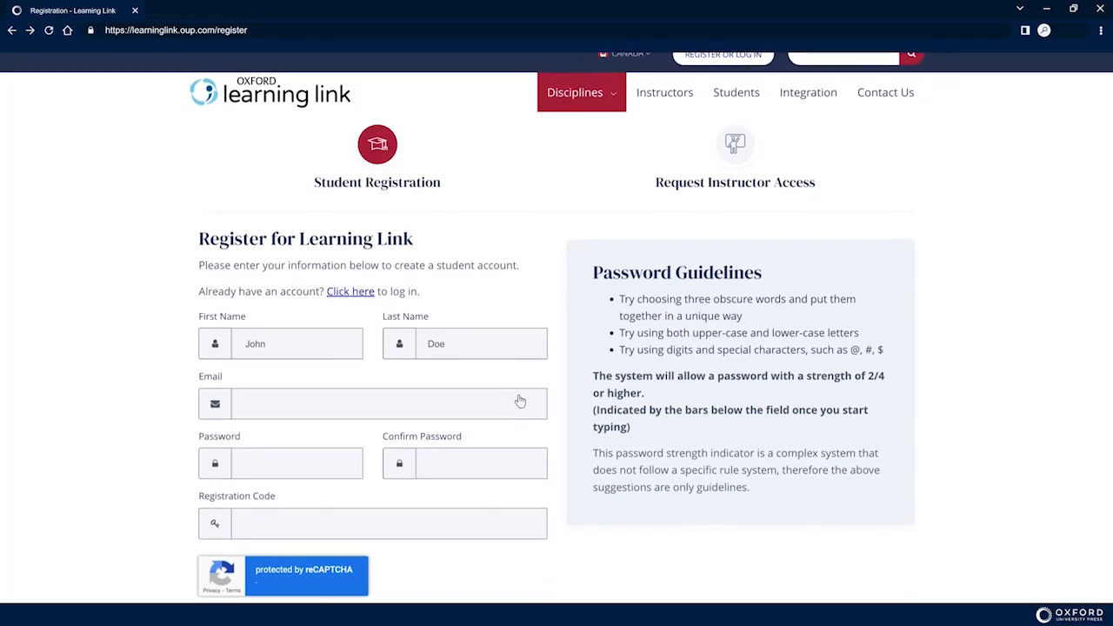
text(John.Doe@university.edu)
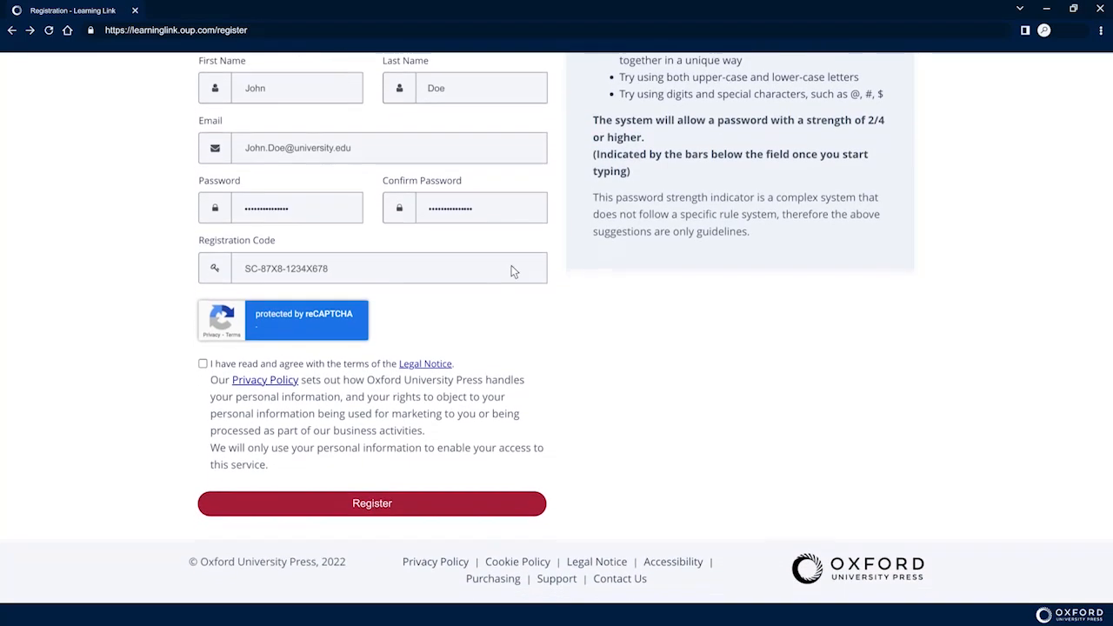
click(202, 363)
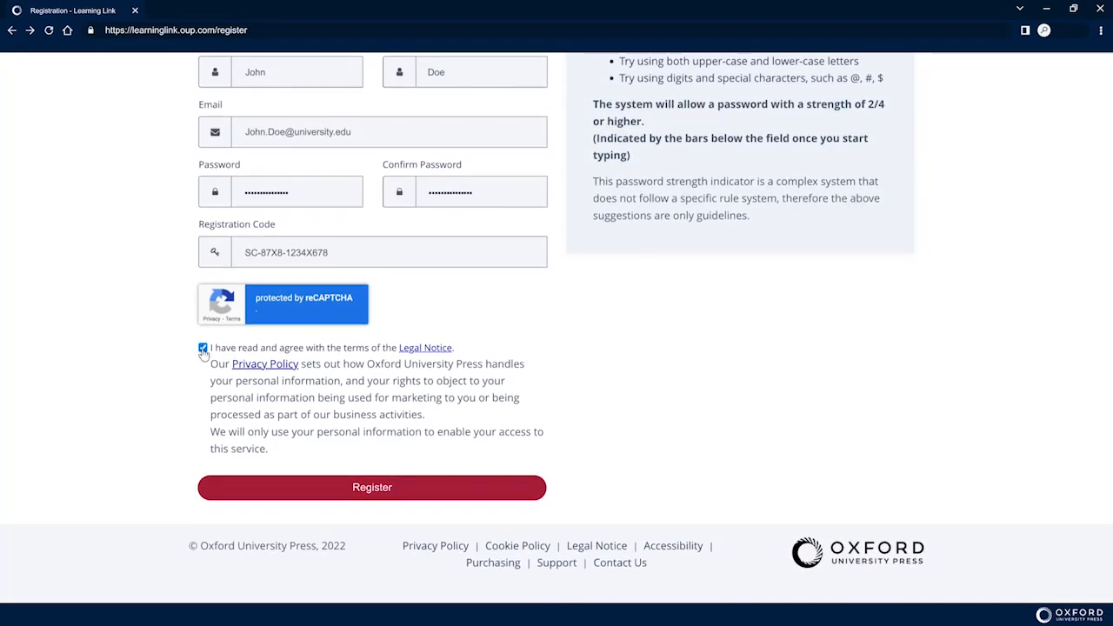
click(373, 487)
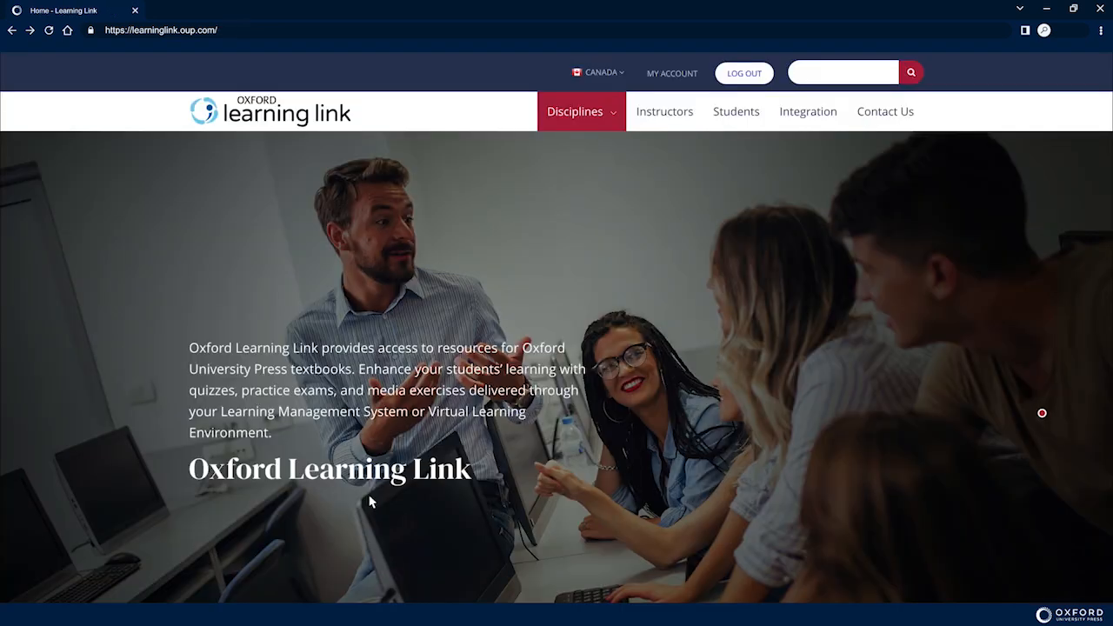
mouse_move(671, 77)
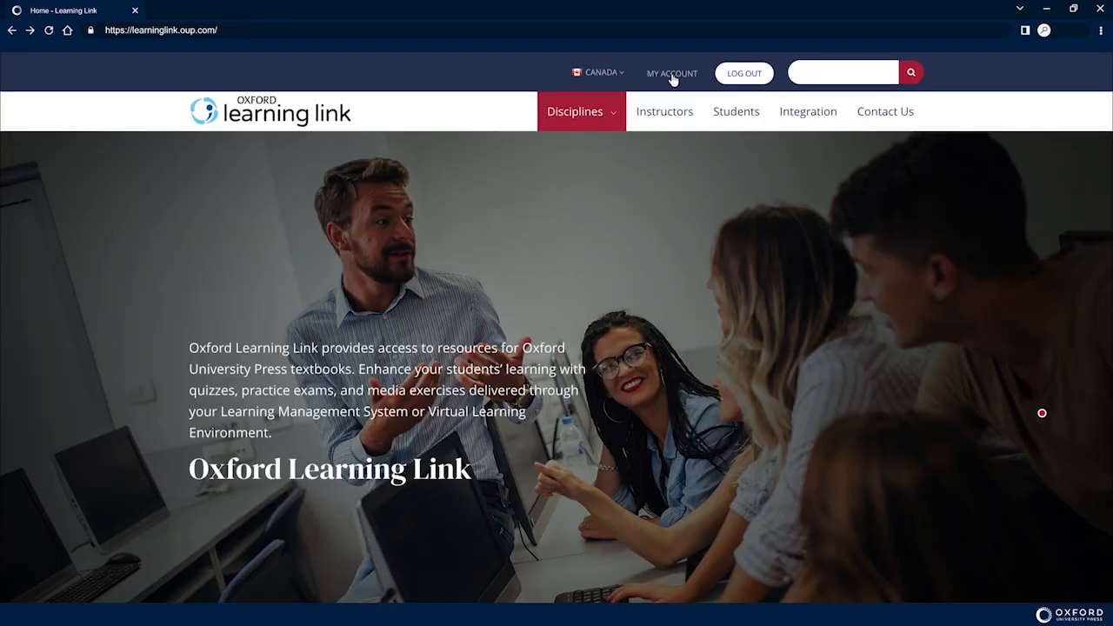
From My Account, reach the By the People 5e Student Resources page and its access options.
click(671, 73)
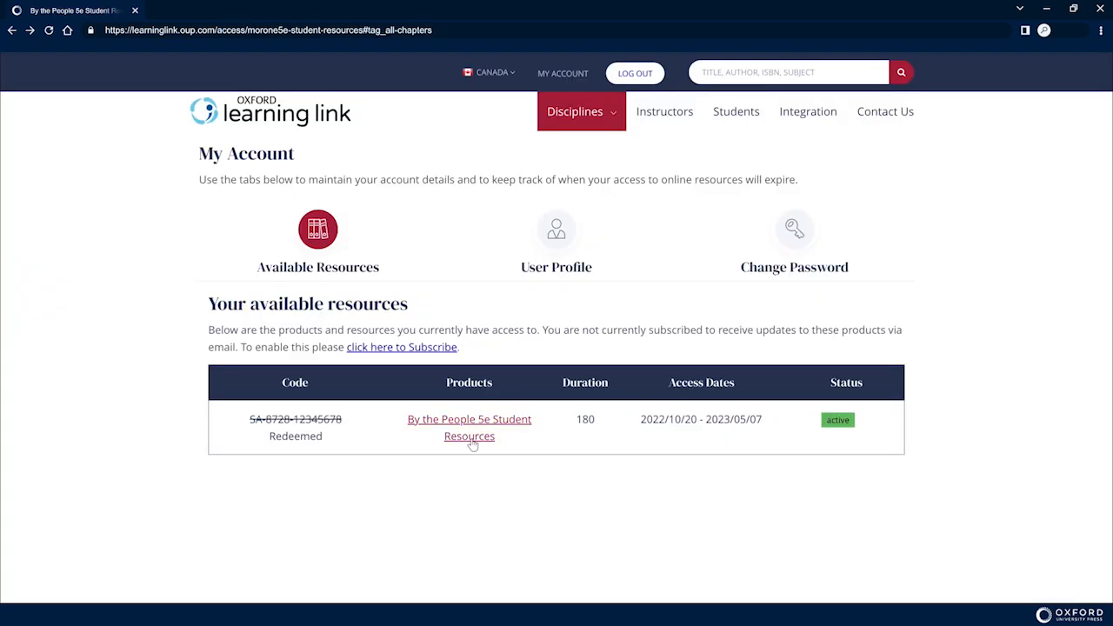
click(470, 428)
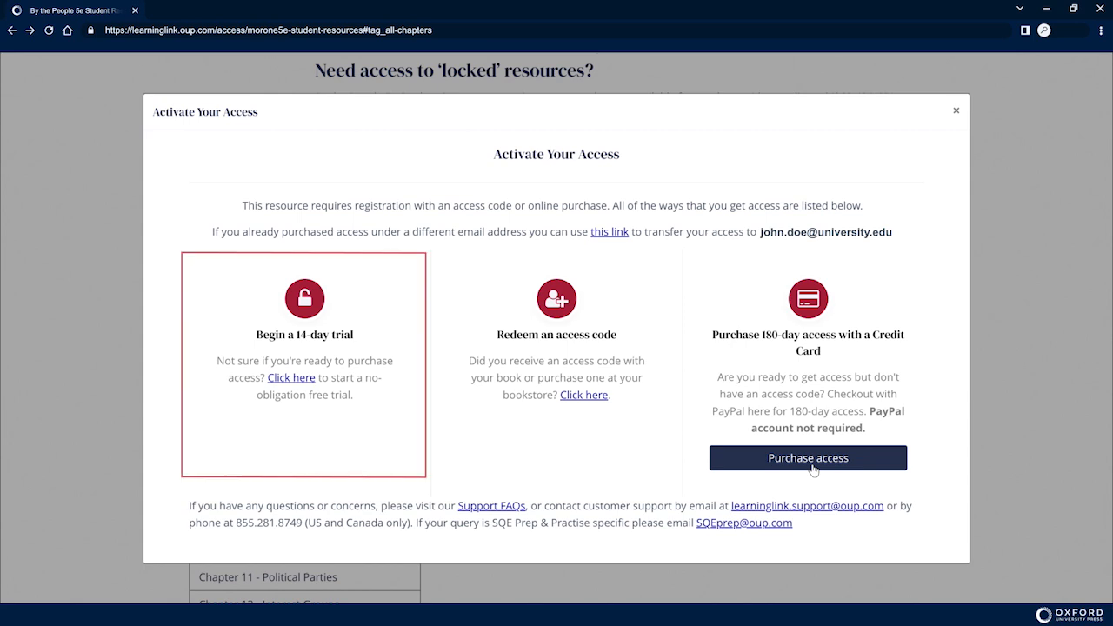
mouse_move(511, 421)
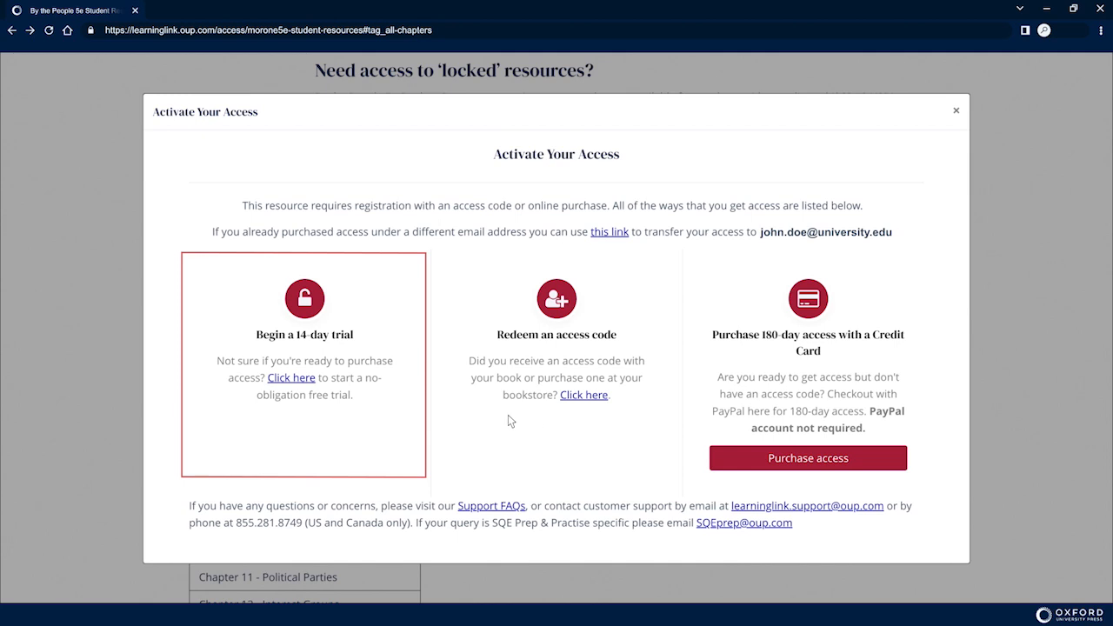
Activate the 14-day free trial for By the People 5e Student Resources.
click(293, 377)
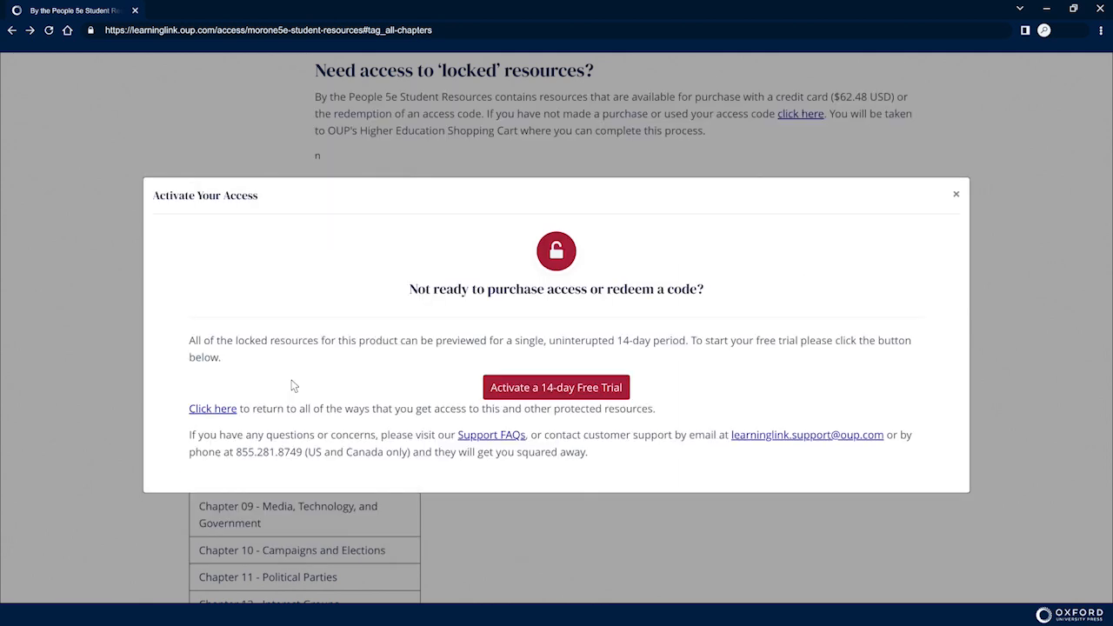
mouse_move(557, 386)
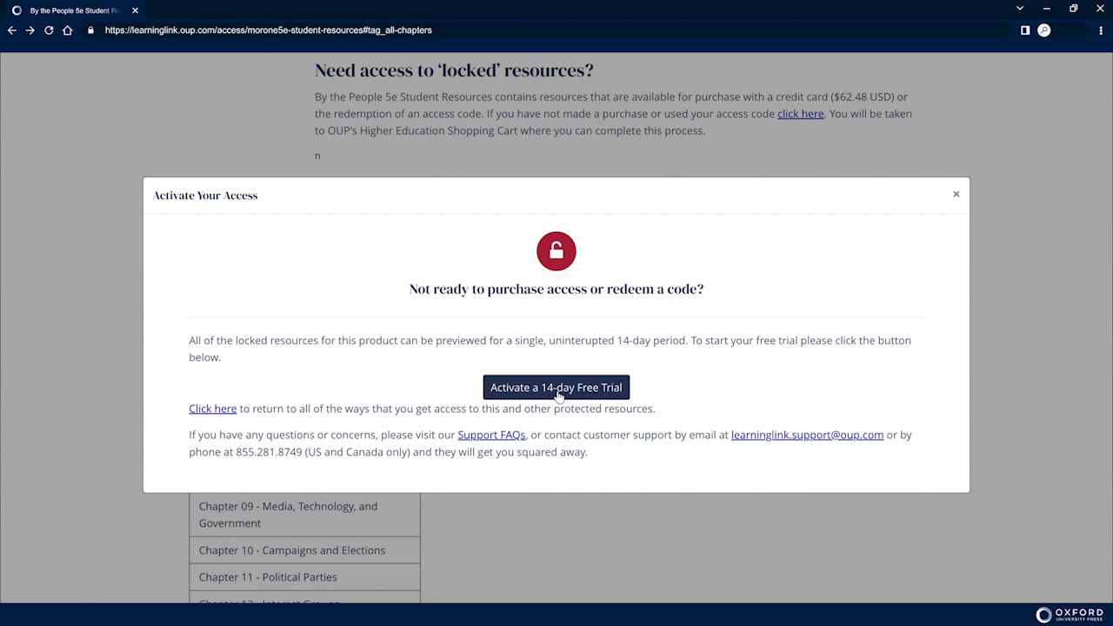
click(556, 387)
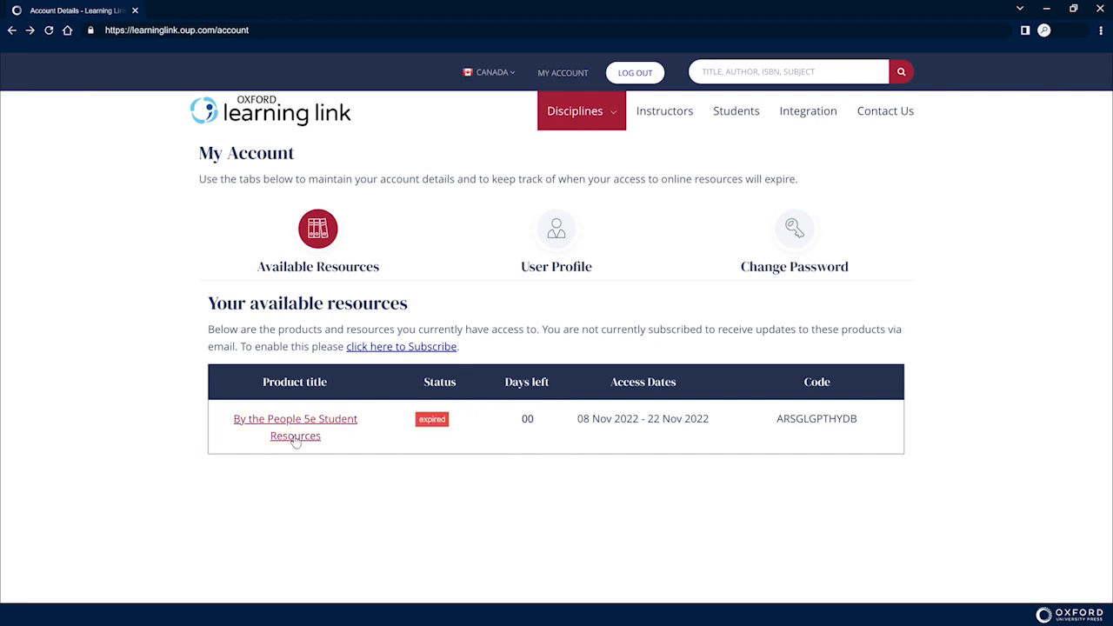
Redeem the access code for By the People 5e Student Resources, granting access until 7 May 2023.
click(296, 427)
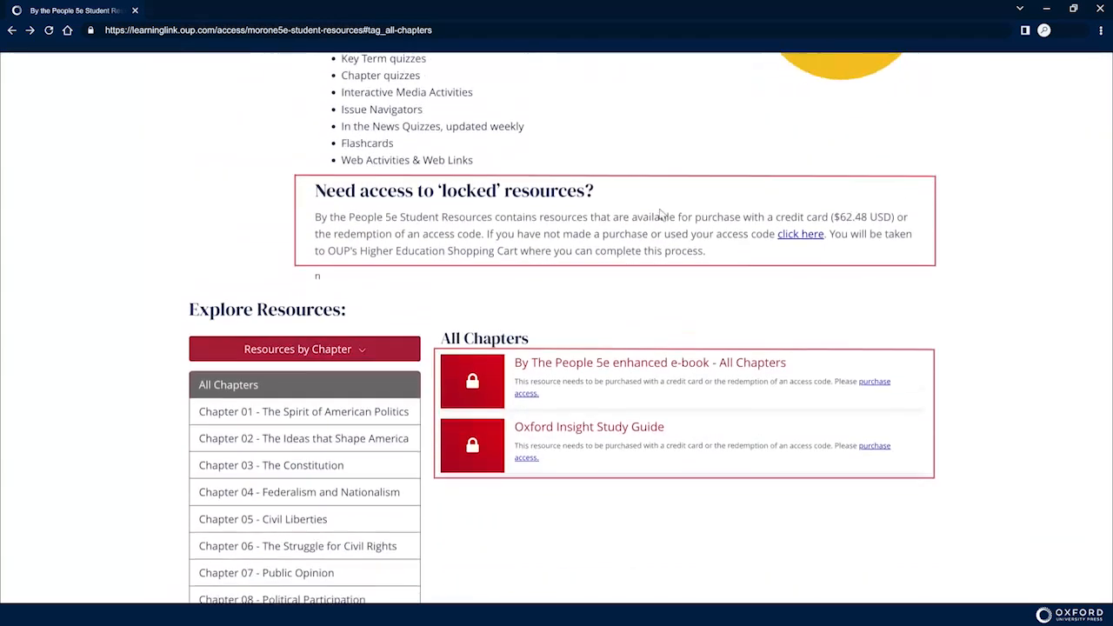
scroll(down, 3)
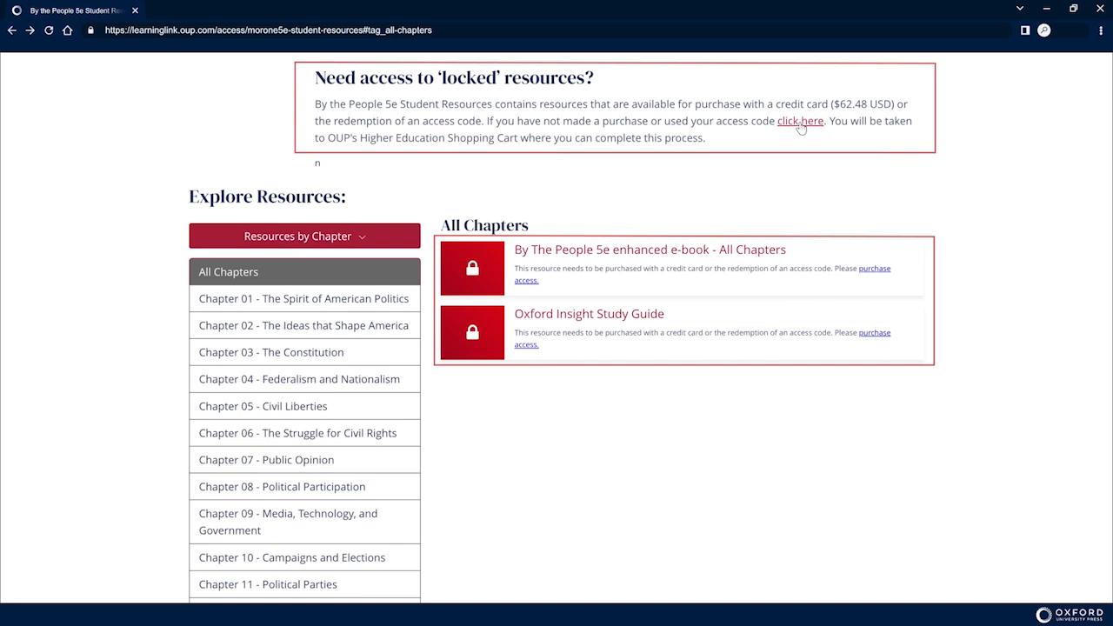
click(798, 121)
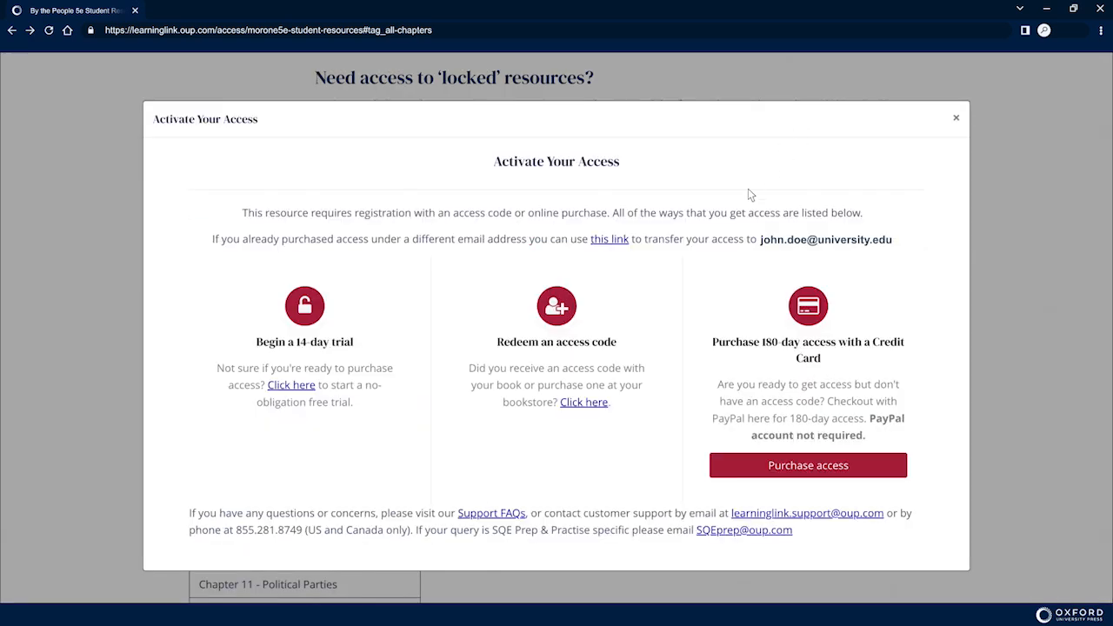
click(584, 402)
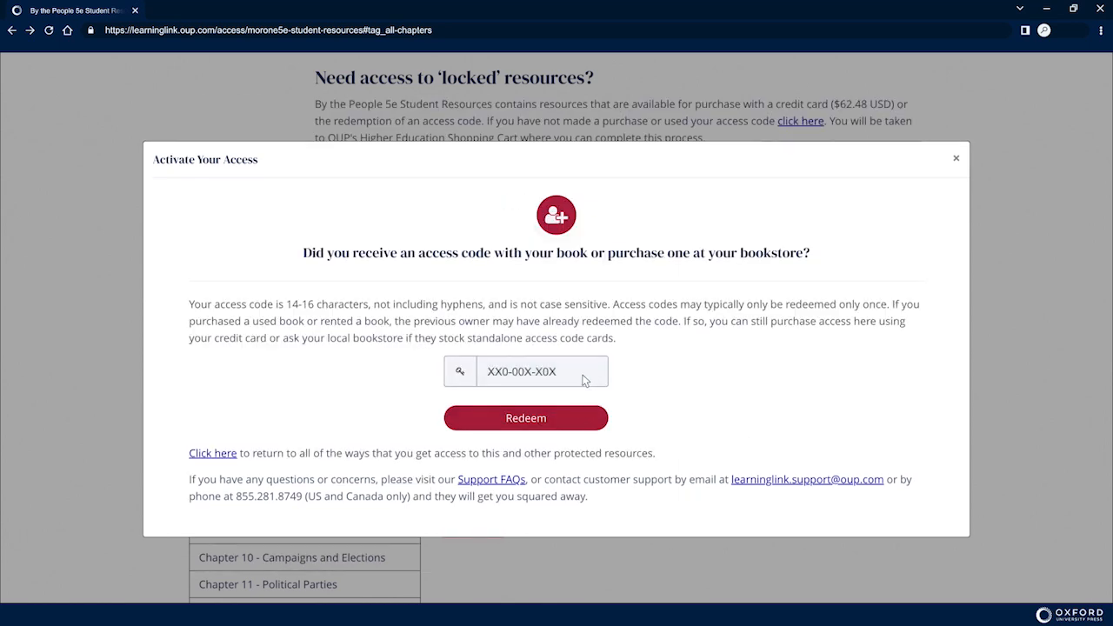
click(525, 417)
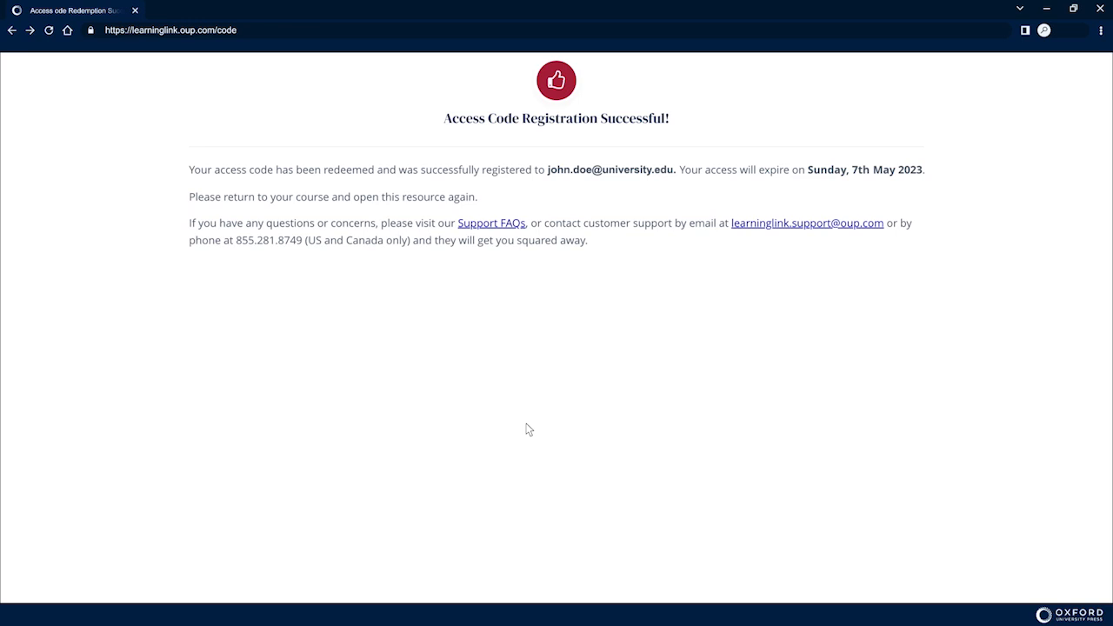